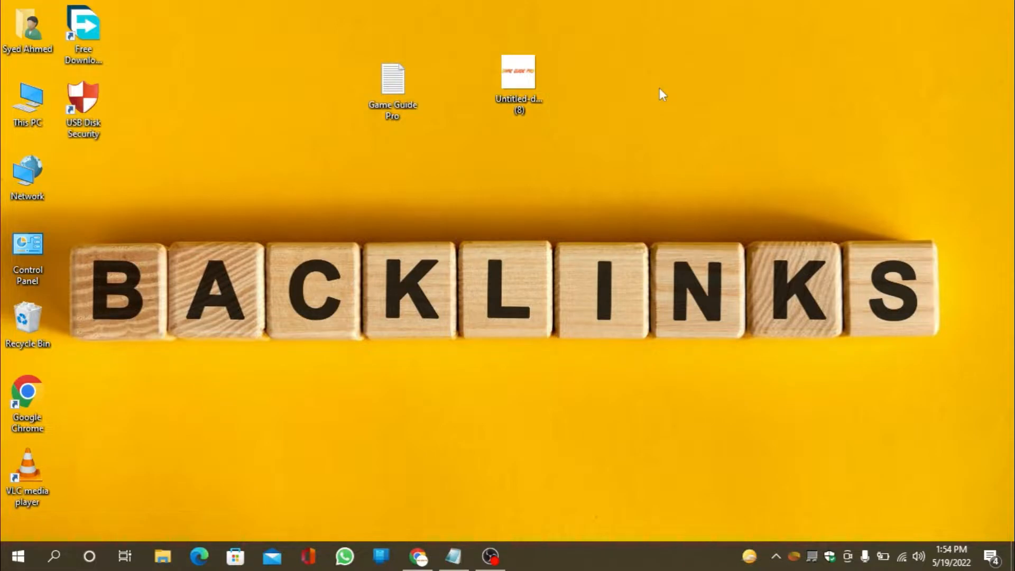
pyautogui.moveTo(448, 440)
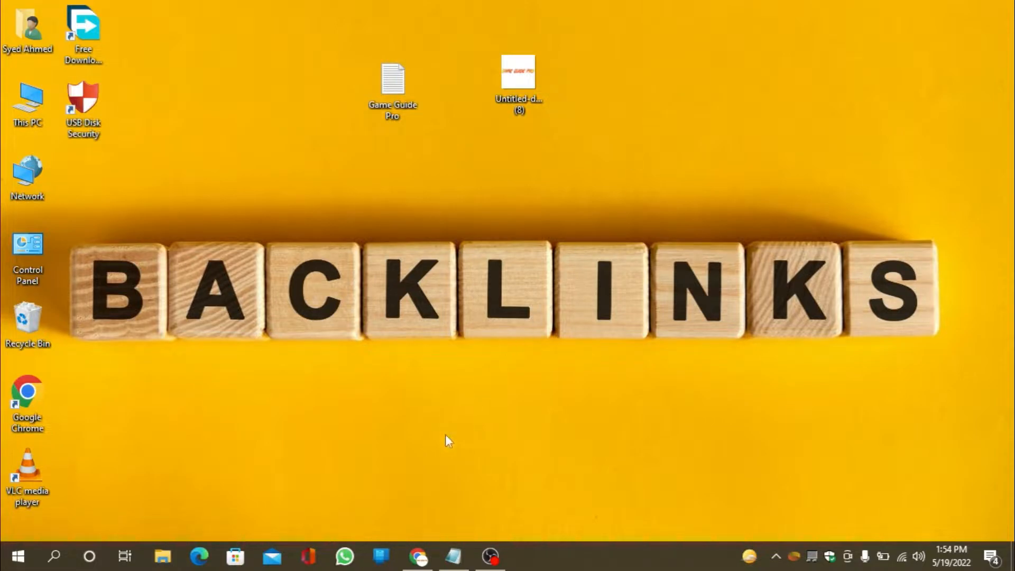
# Launch Chrome and load the Sokule home page at sokule.com.
pyautogui.click(419, 556)
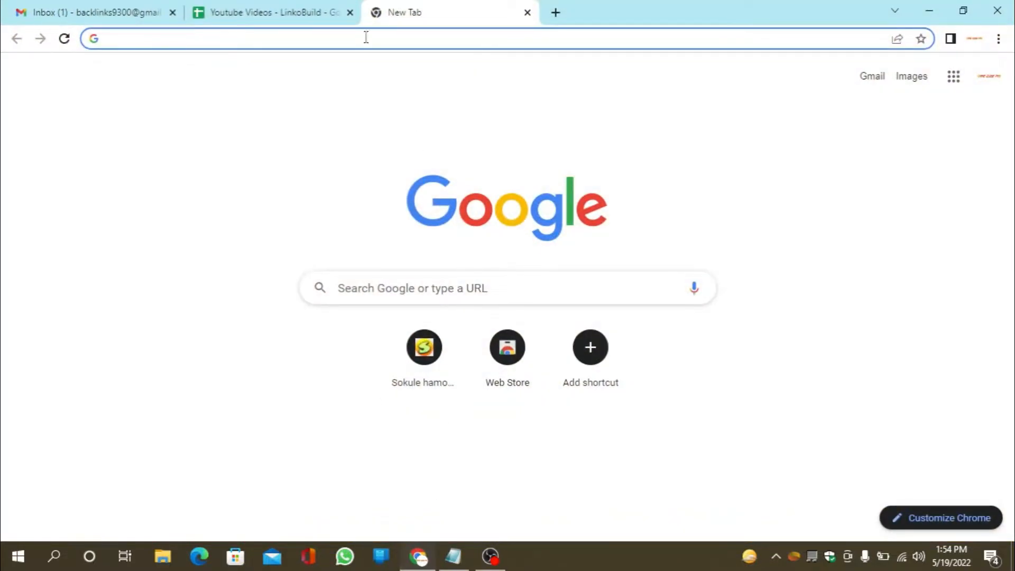
pyautogui.click(365, 38)
pyautogui.write('sokule.com')
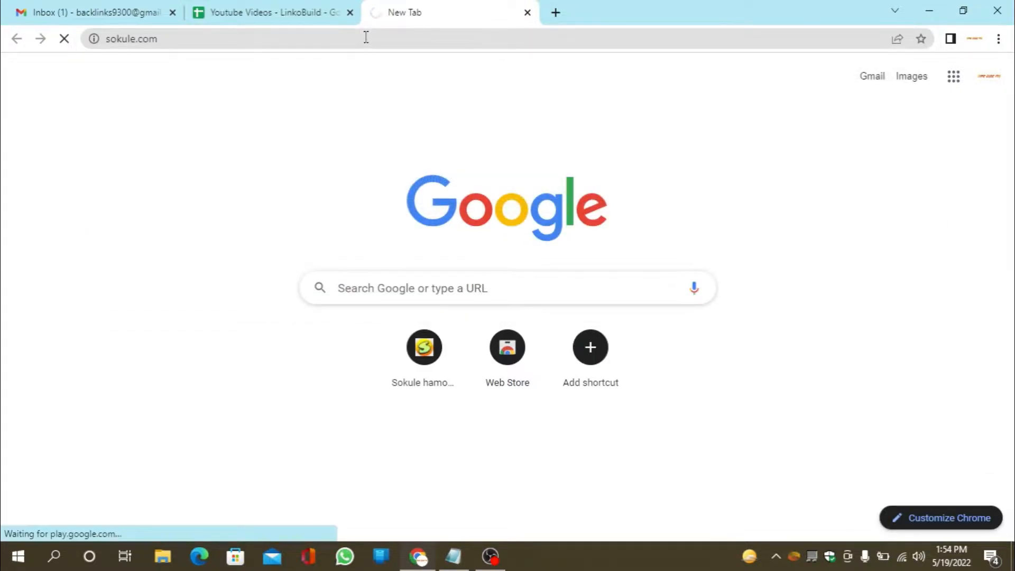
pyautogui.press('Enter')
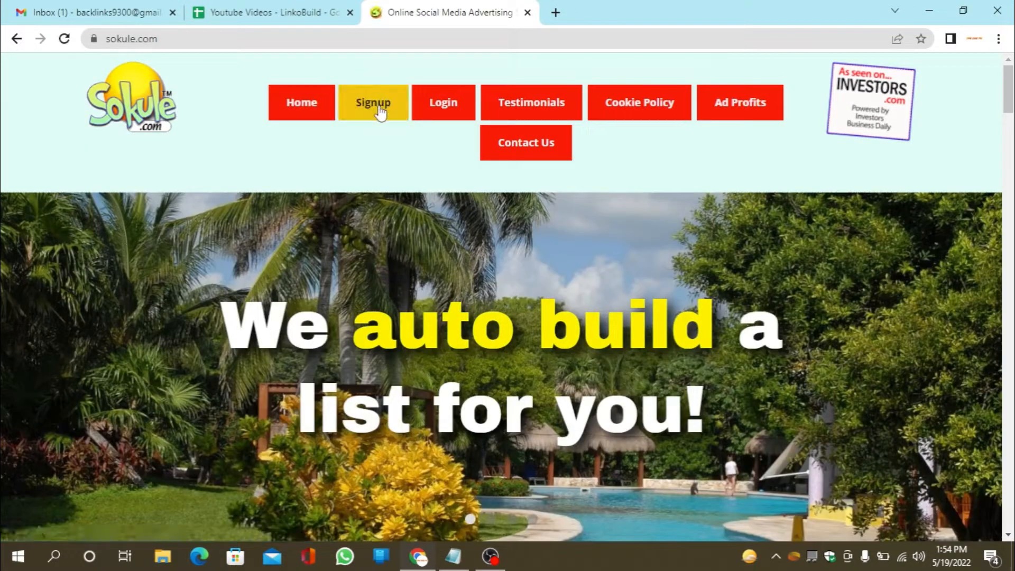
# Submit Sokule sign-up step 1 and fill step 2 with a New York address, 12345, United States and phone.
pyautogui.click(373, 103)
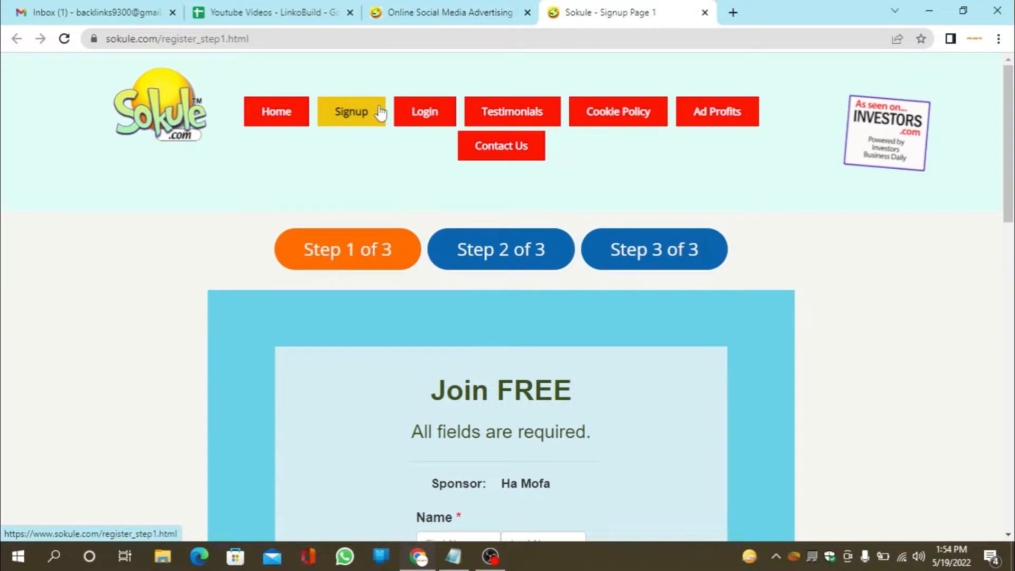
pyautogui.scroll(-3)
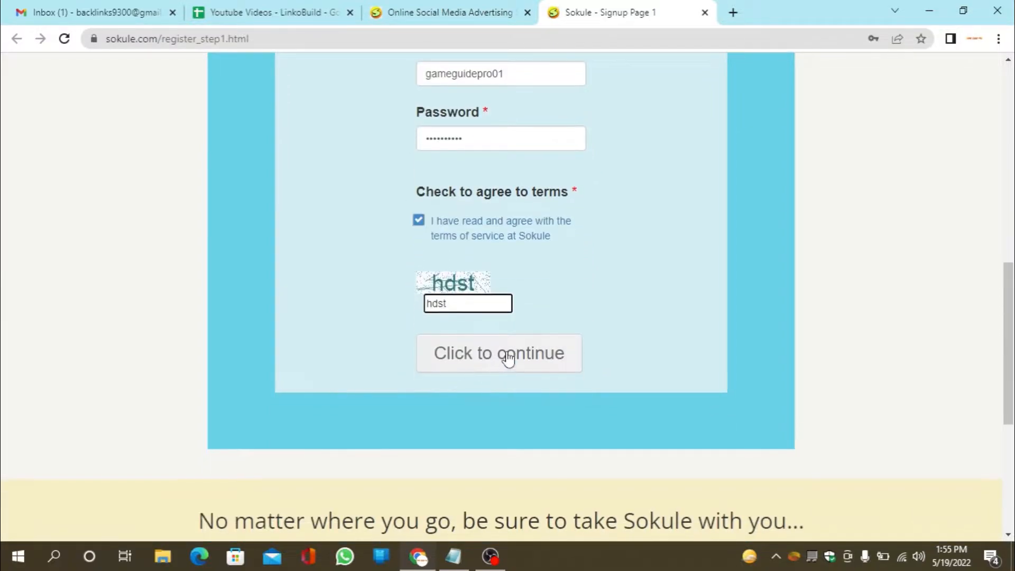
pyautogui.click(498, 354)
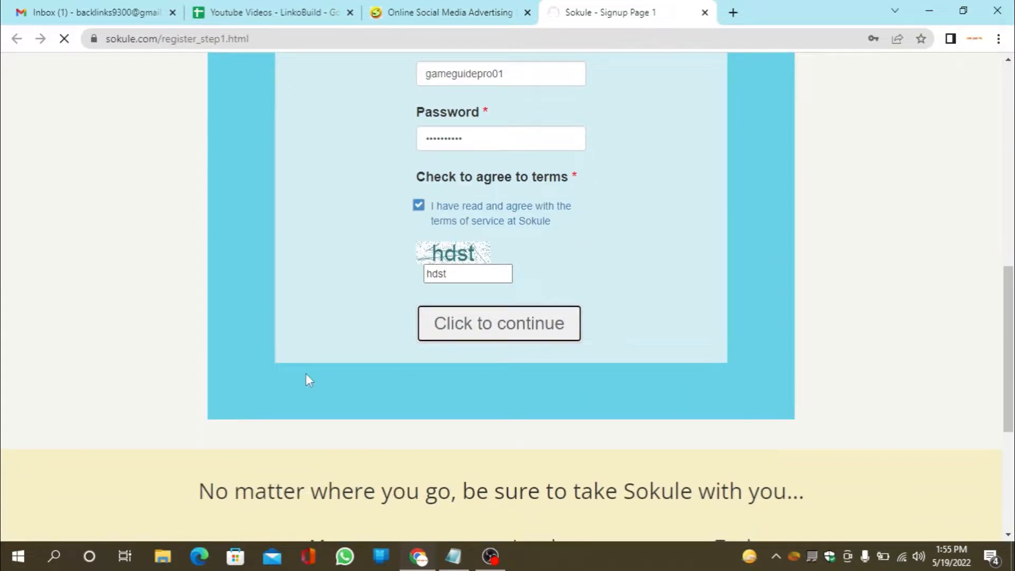
pyautogui.click(498, 324)
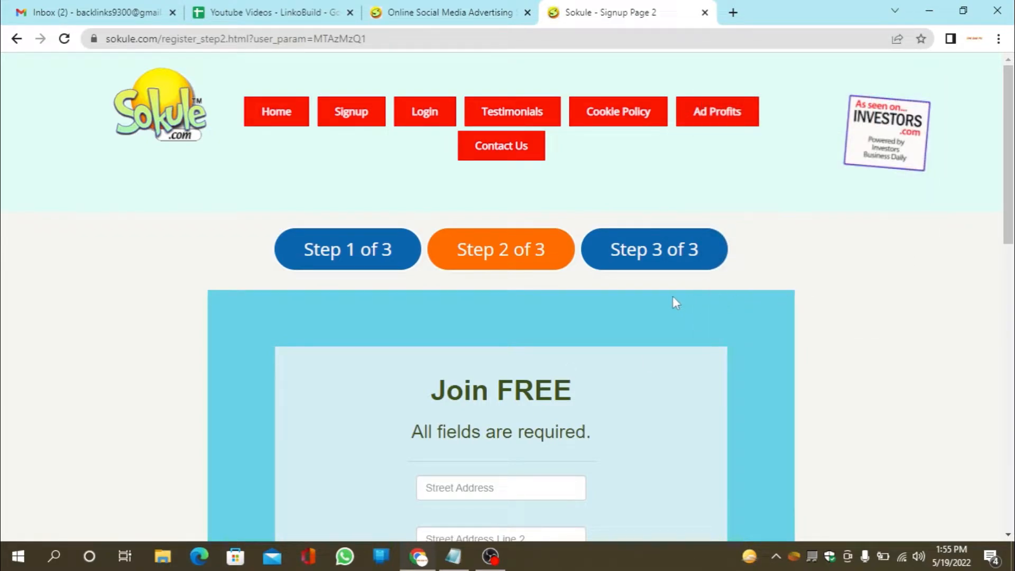
pyautogui.scroll(-3)
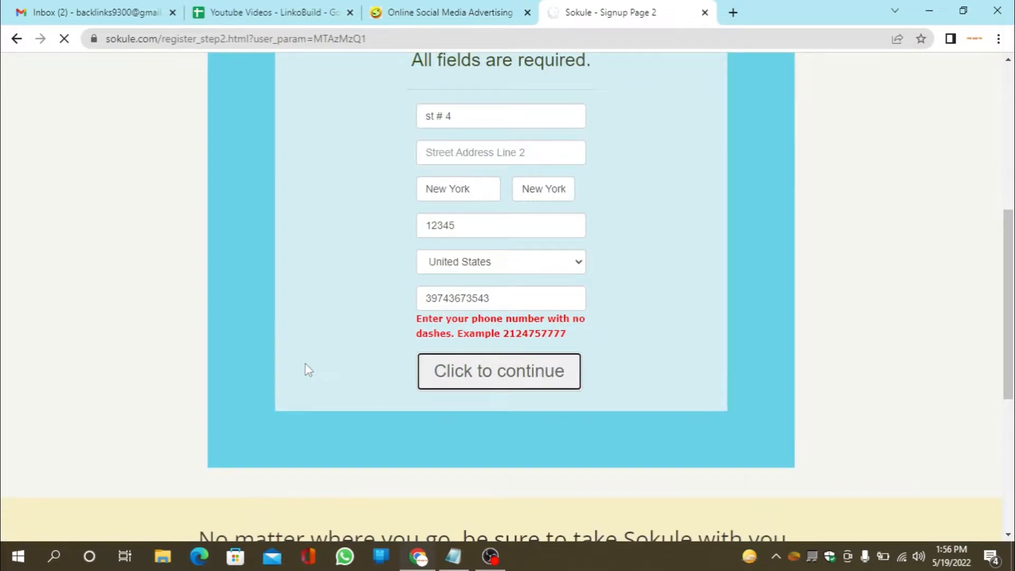
# Submit the address, then choose Advertising, Affiliate Programs and Art/Artists categories and submit.
pyautogui.click(498, 371)
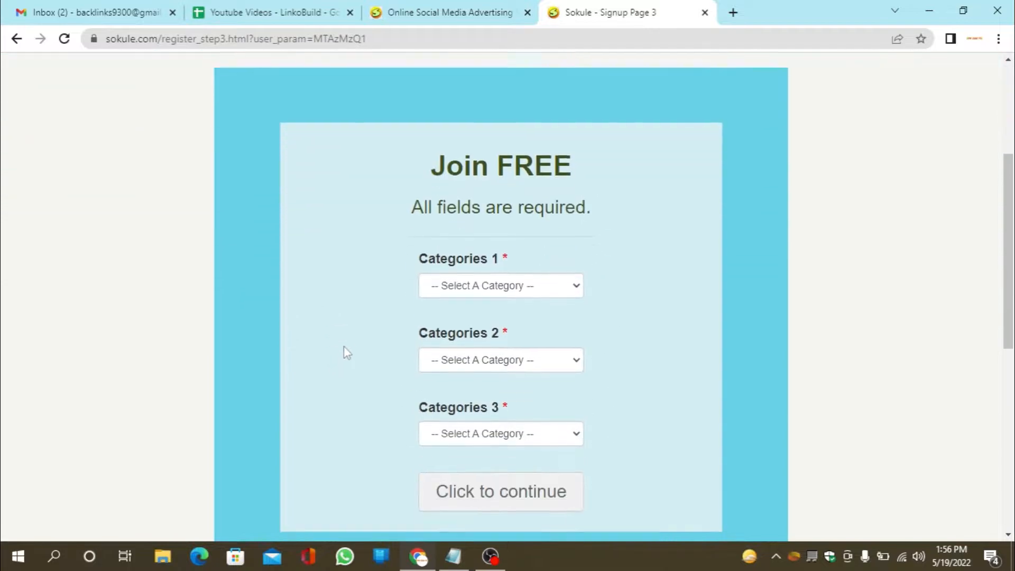
pyautogui.click(500, 285)
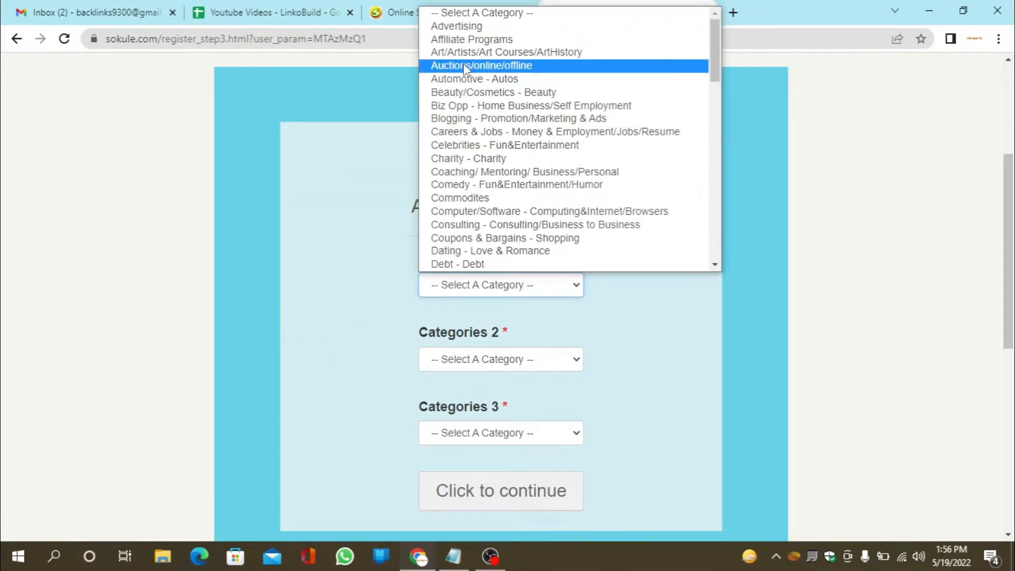
pyautogui.click(456, 26)
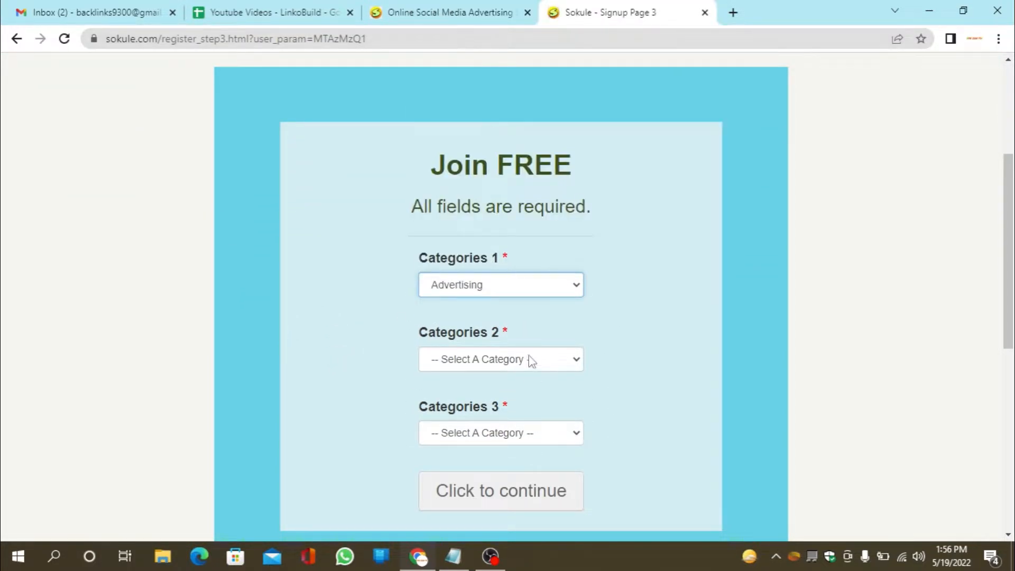
pyautogui.click(500, 360)
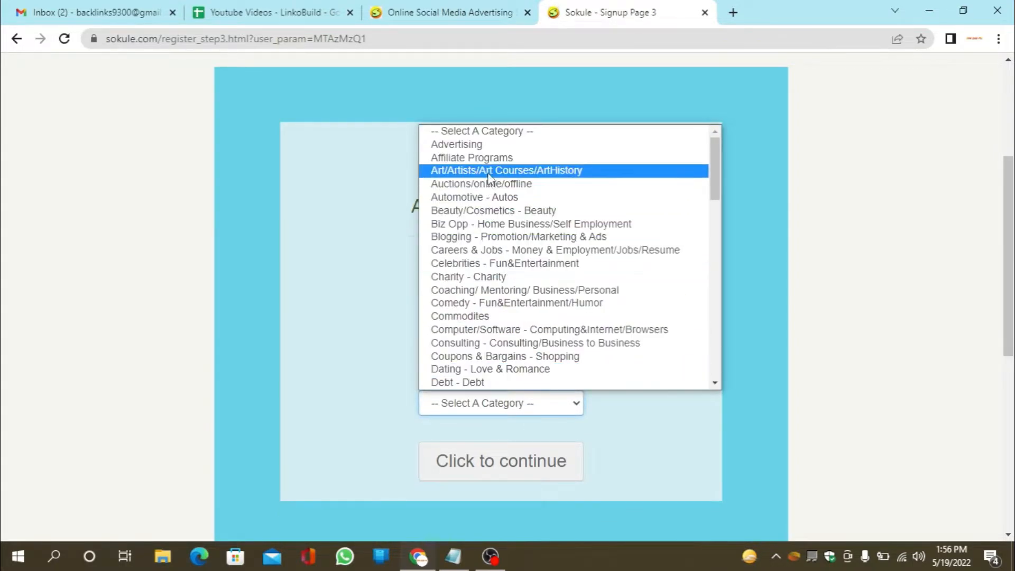
pyautogui.moveTo(492, 196)
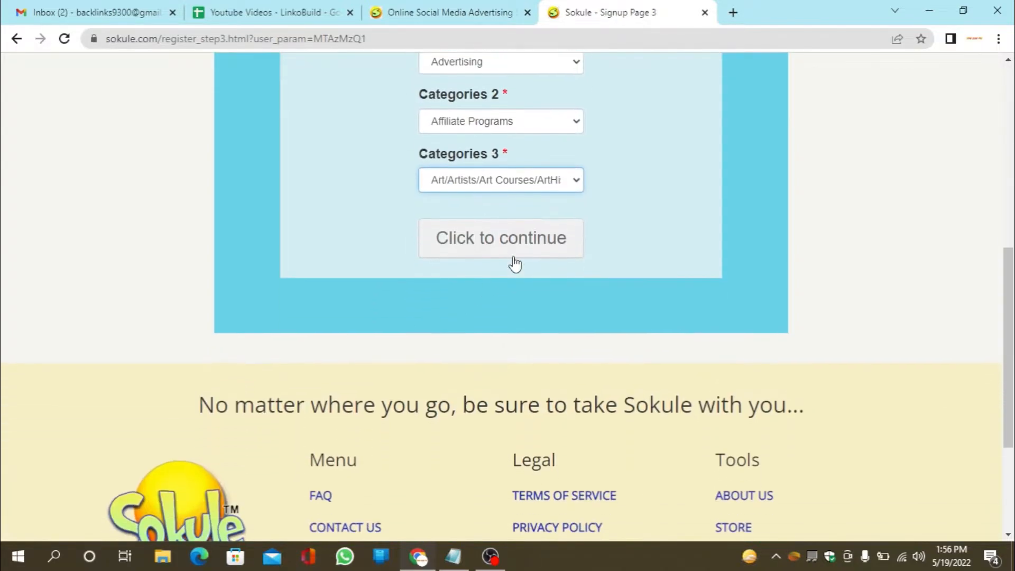
pyautogui.click(501, 237)
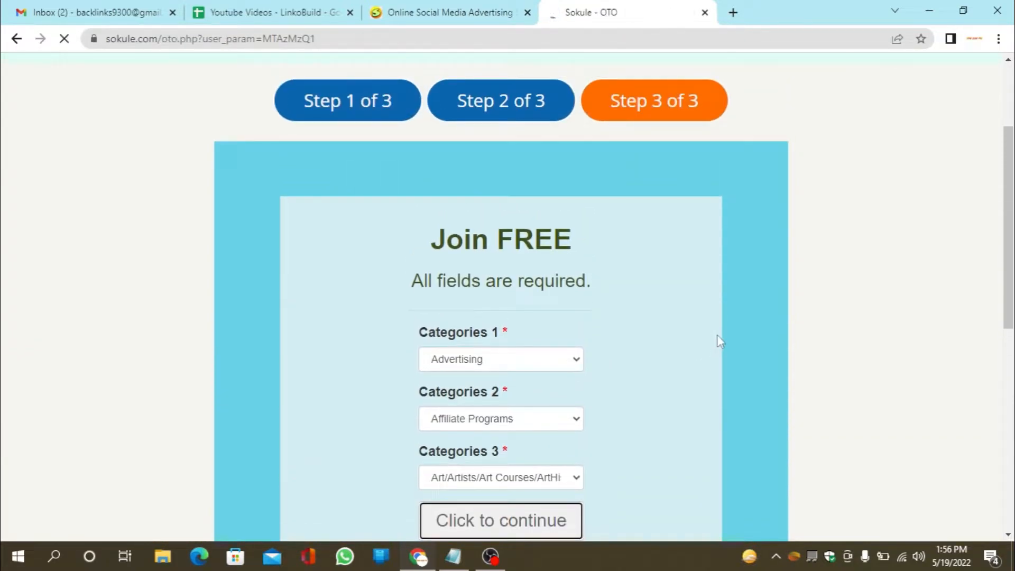
# From Gmail, follow the Sokule validation email's activation link and view the activated-account page.
pyautogui.click(94, 13)
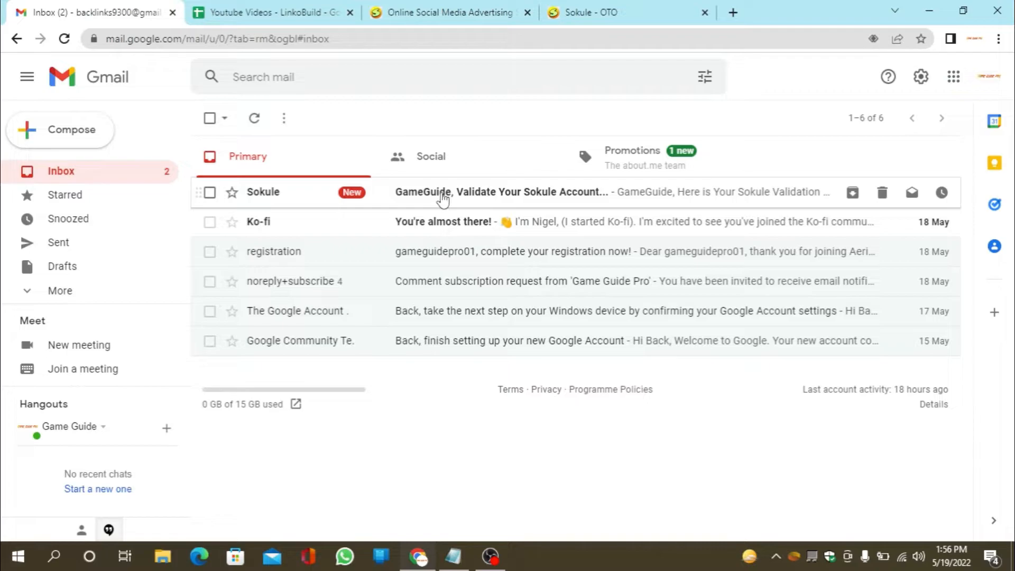
pyautogui.click(512, 192)
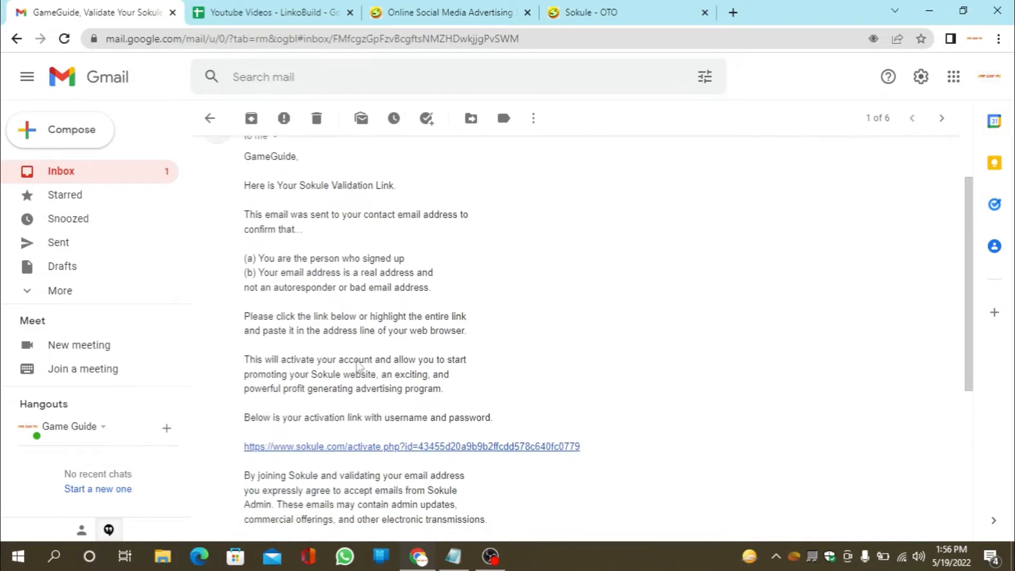
pyautogui.click(411, 446)
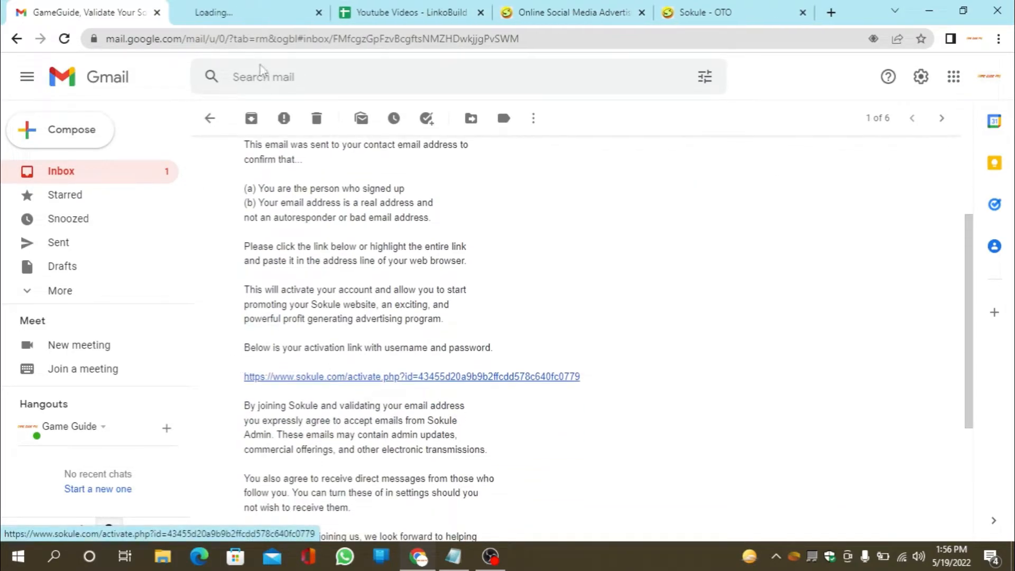
pyautogui.click(412, 377)
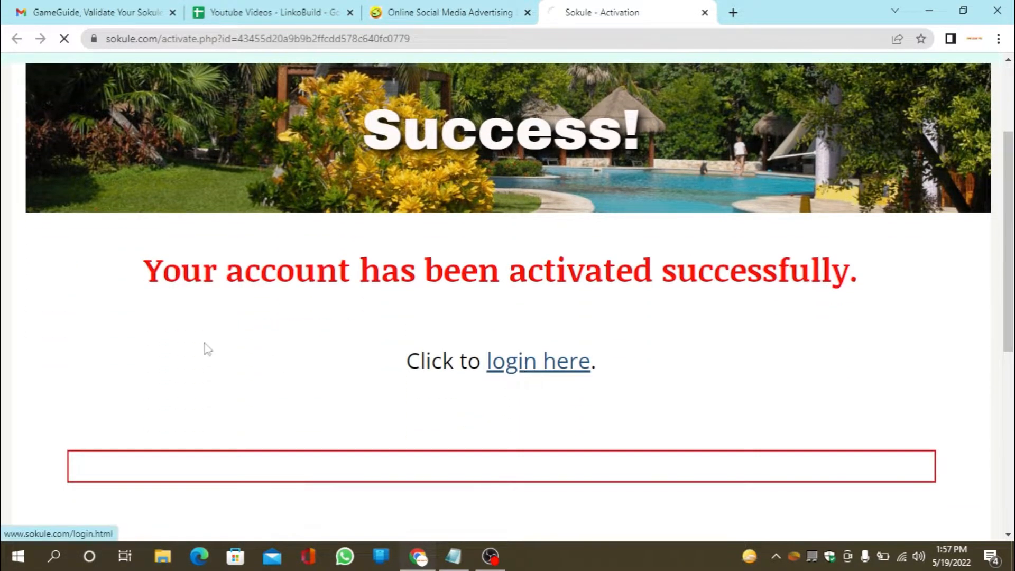
# Log in to Sokule as gameguidepro01 and reach the members Control Panel.
pyautogui.click(537, 361)
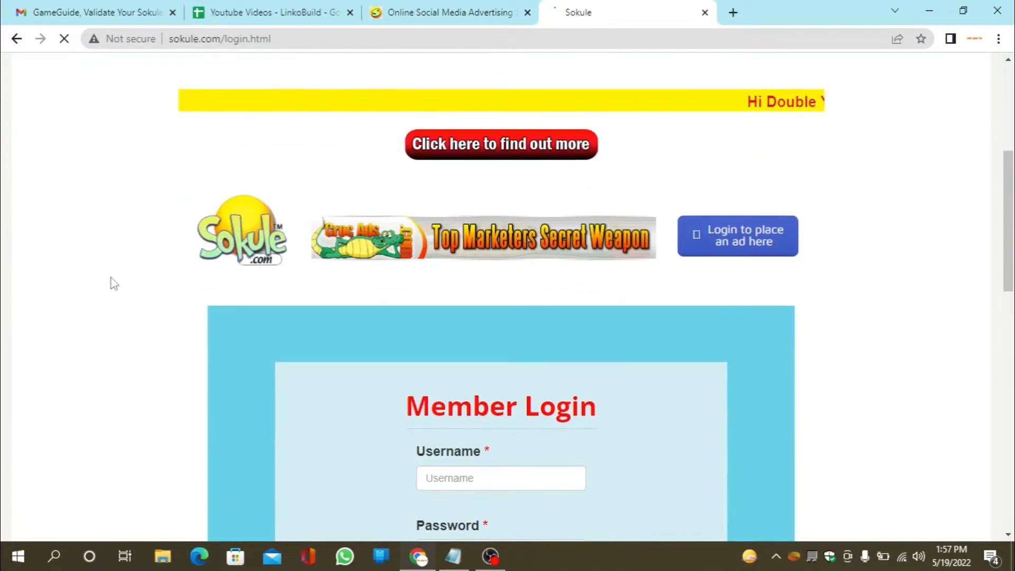
pyautogui.write('gameguidepro01')
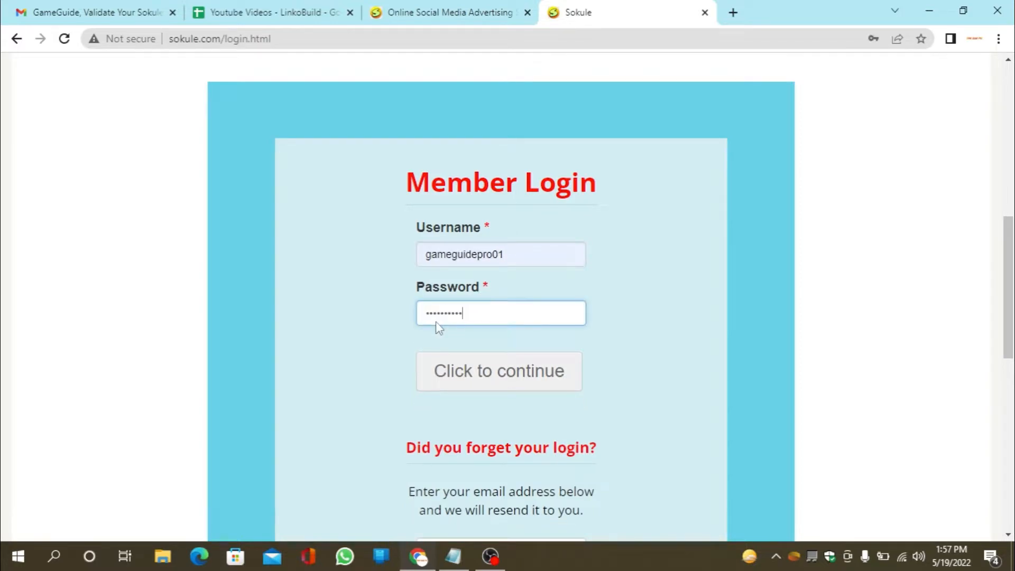
pyautogui.click(499, 370)
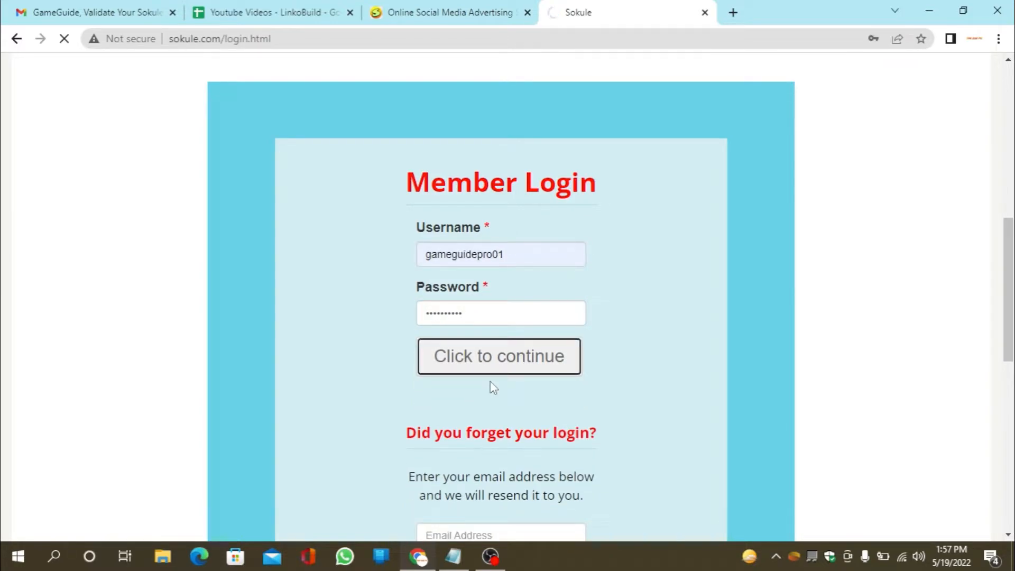
pyautogui.click(498, 356)
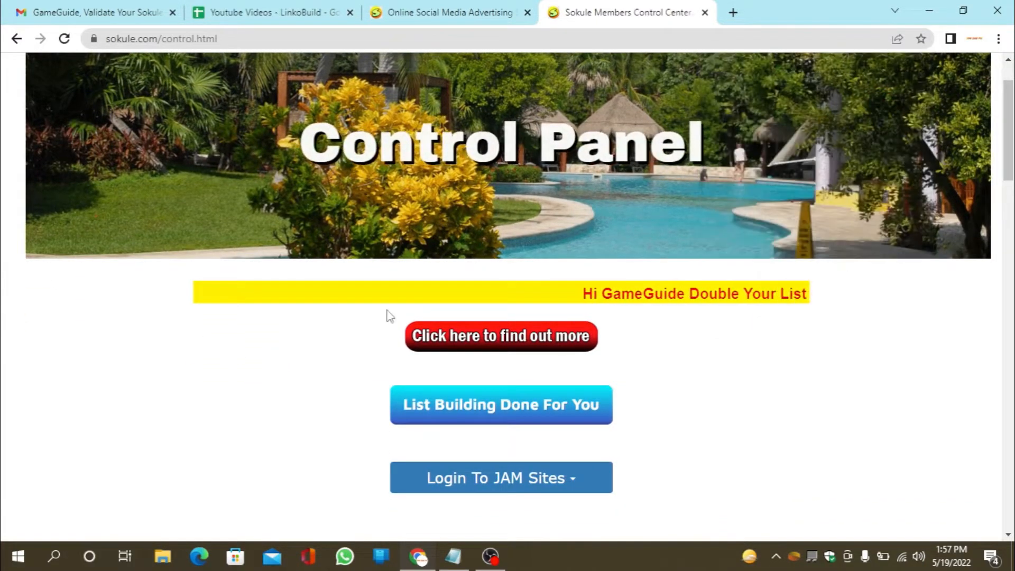
# From the Control Panel, reach the Edit Your Personal Data profile settings page.
pyautogui.scroll(-3)
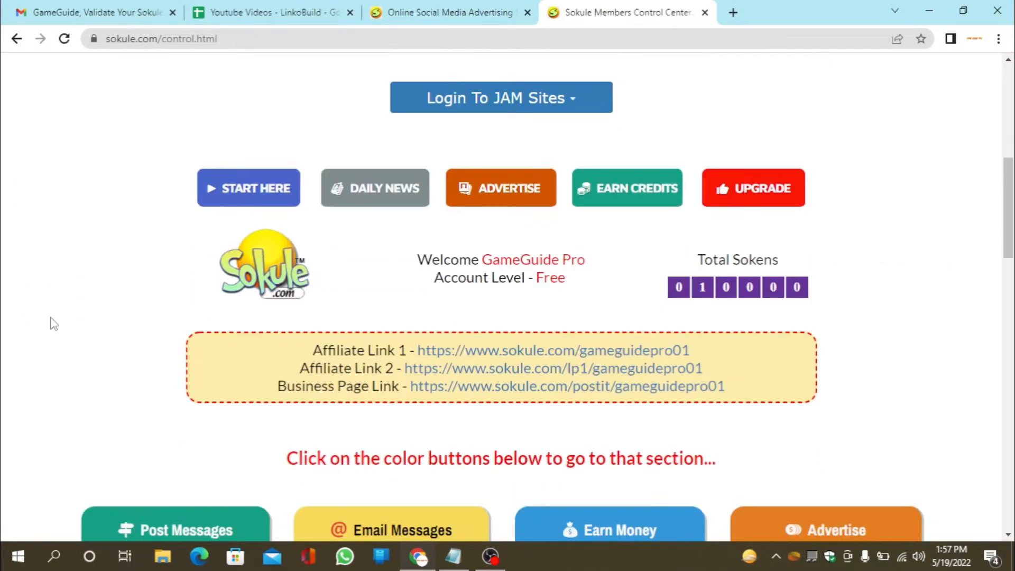
pyautogui.scroll(-3)
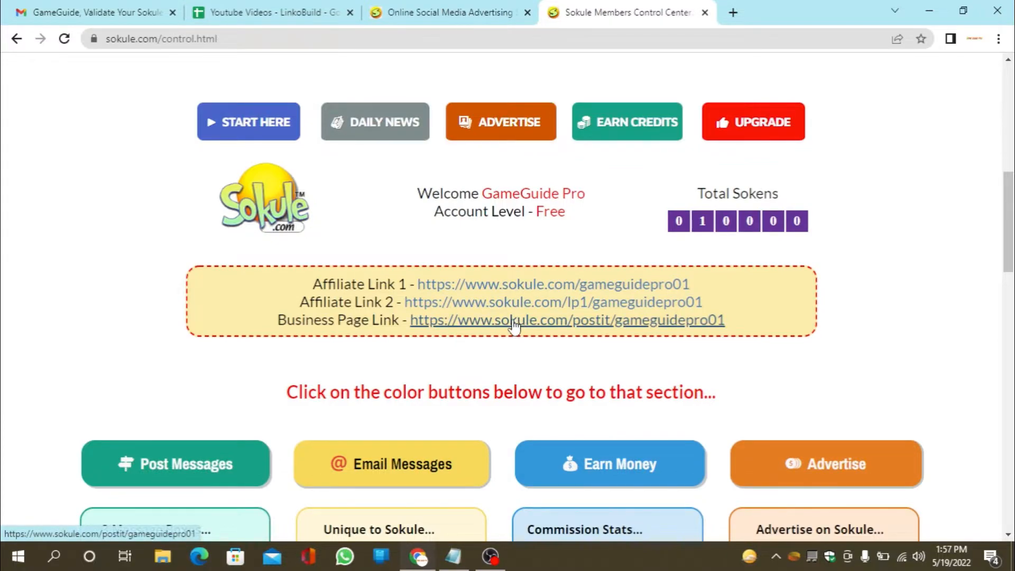
pyautogui.click(567, 319)
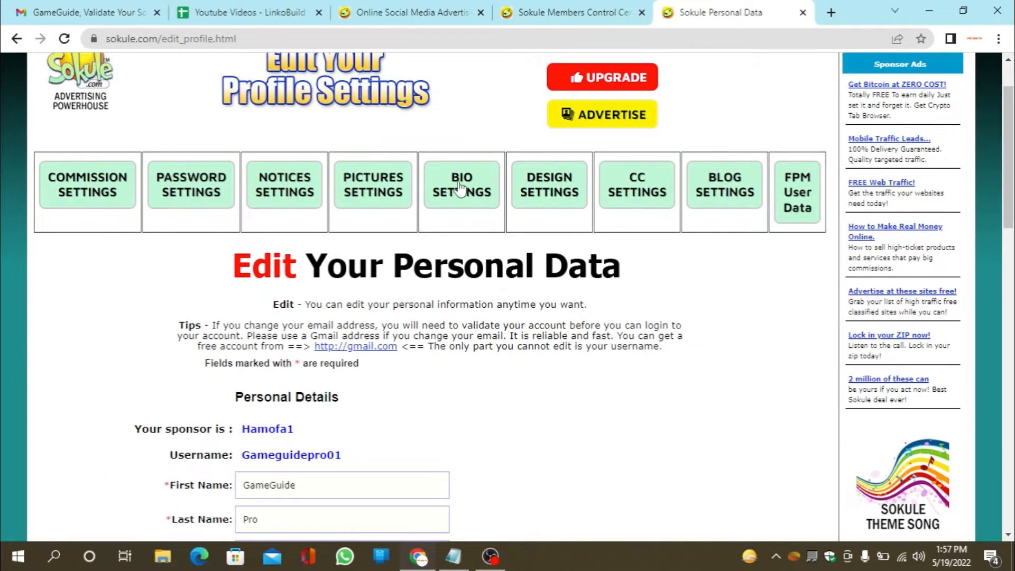
pyautogui.click(461, 184)
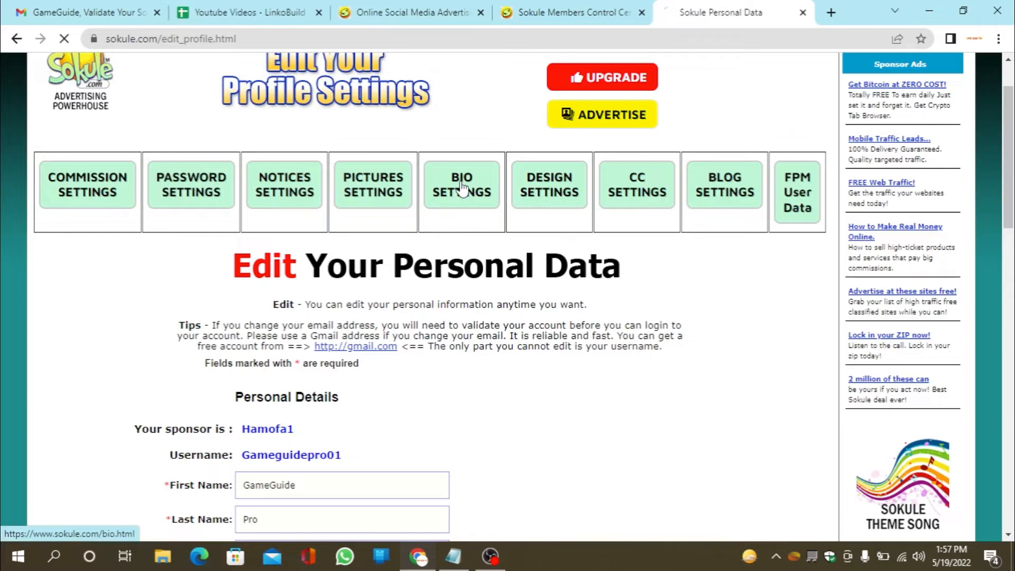
pyautogui.click(462, 184)
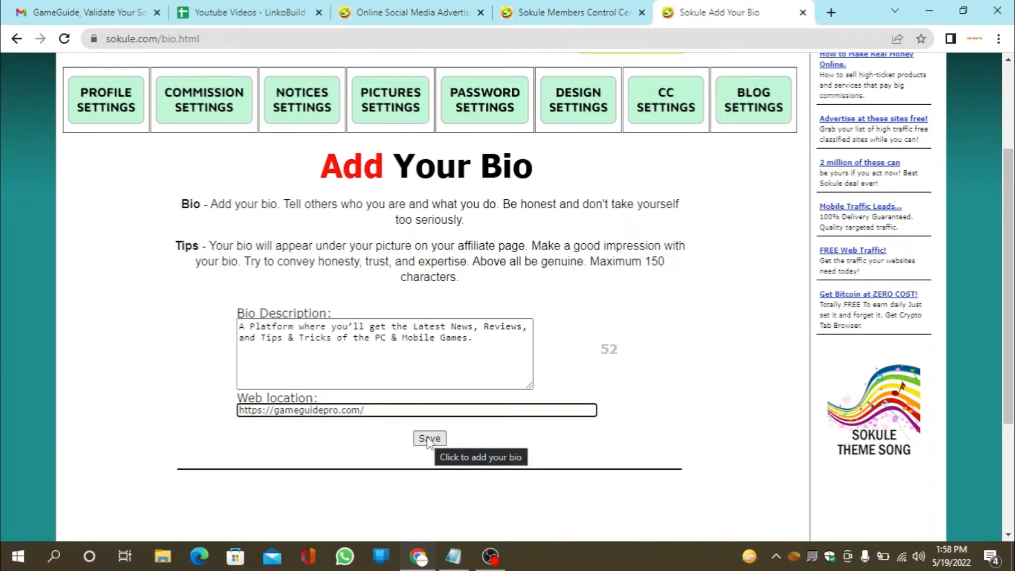
pyautogui.click(428, 438)
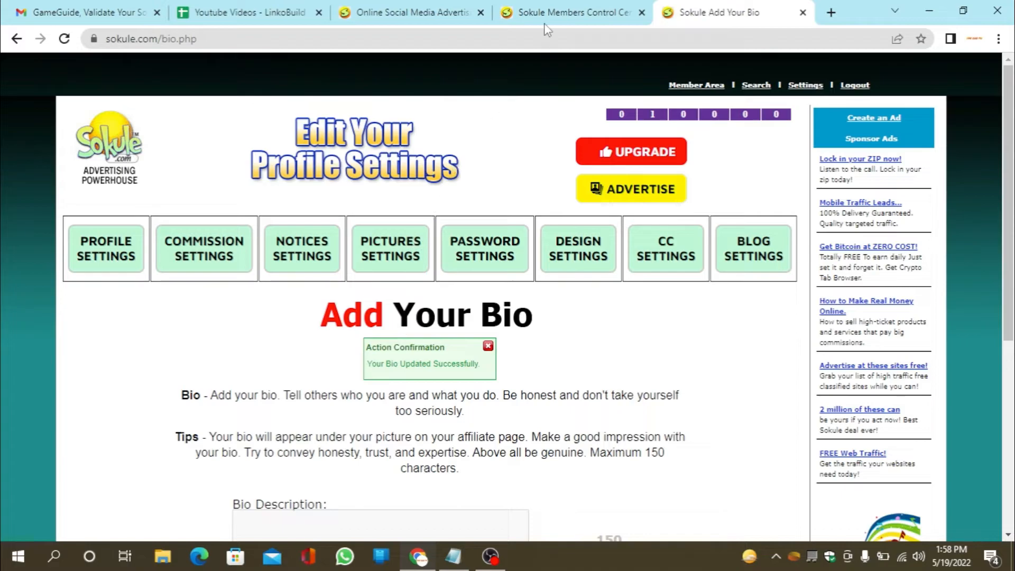
pyautogui.click(570, 11)
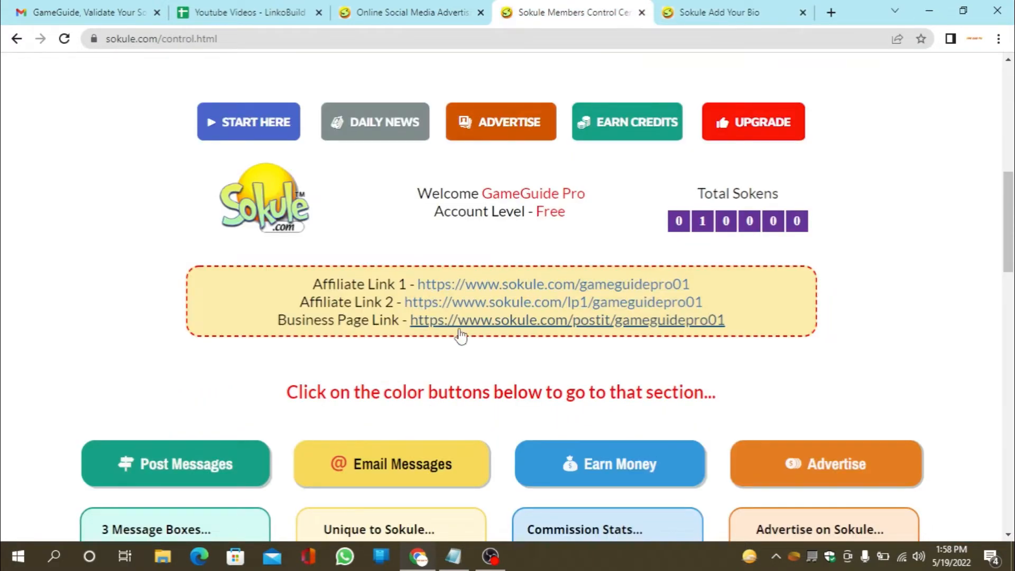
# Upload Untitled-design-3 (8).jpg as the GameGuide Pro business page profile image and confirm.
pyautogui.click(567, 320)
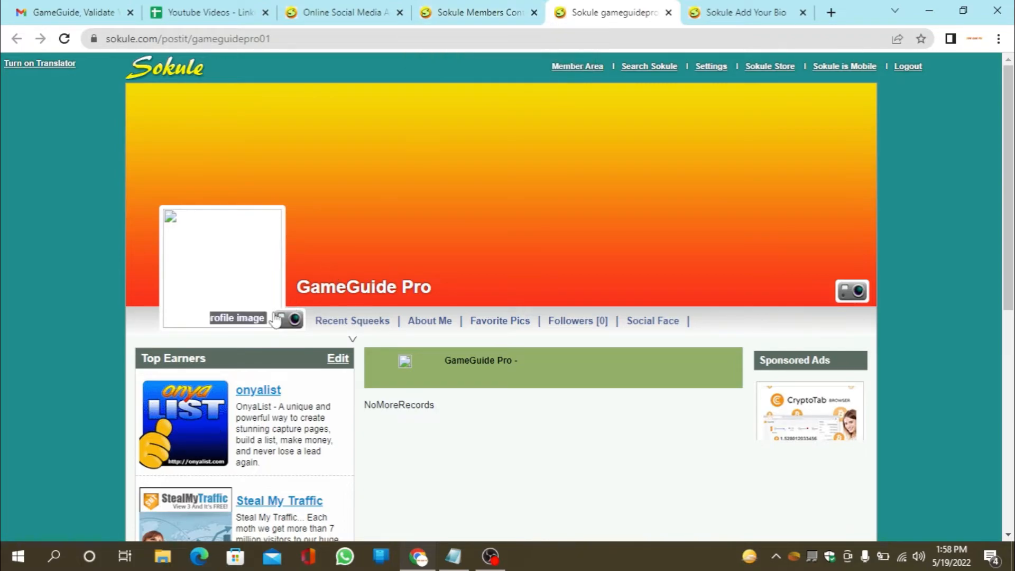
pyautogui.click(290, 318)
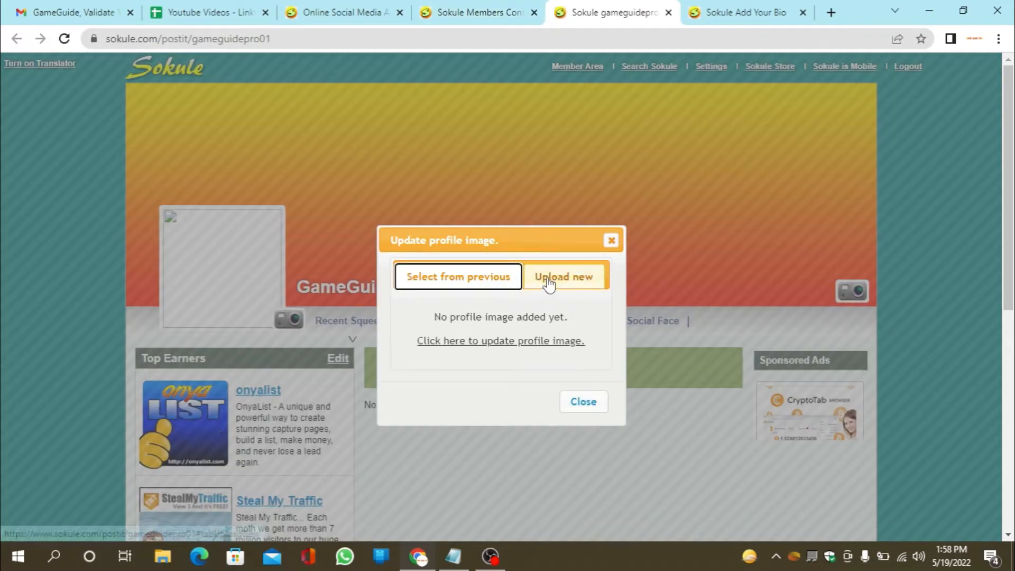
pyautogui.click(564, 276)
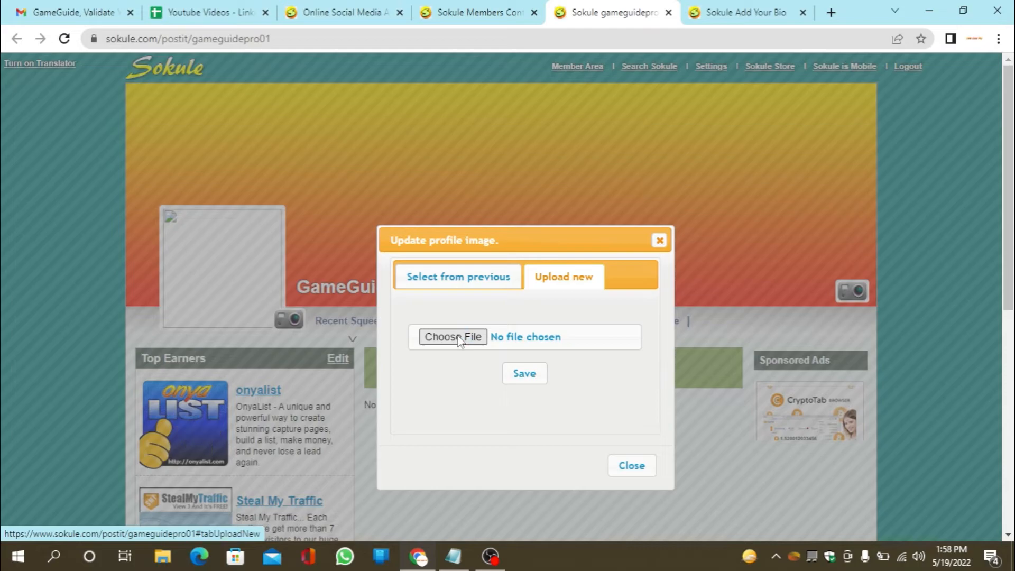
pyautogui.click(453, 336)
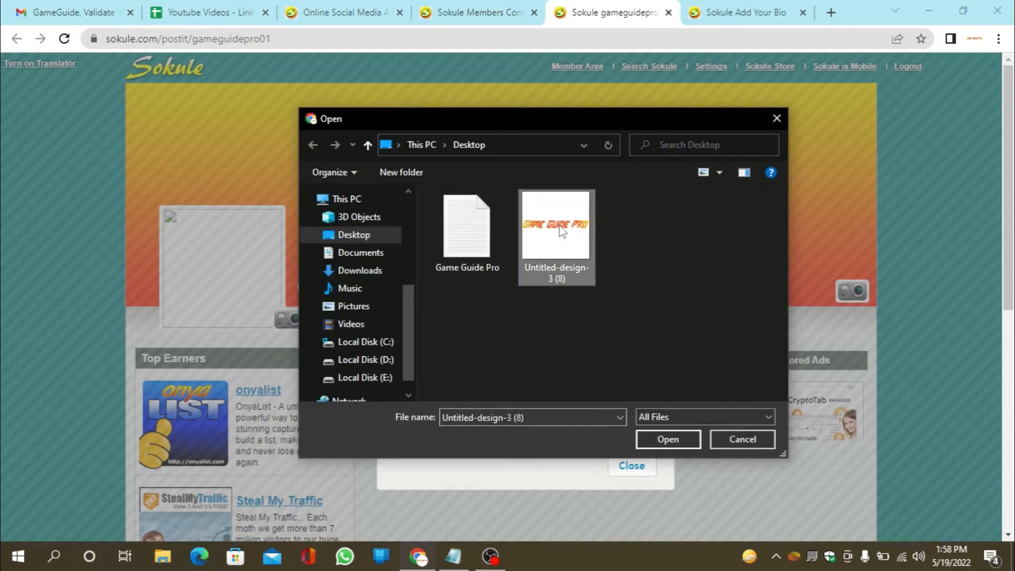
pyautogui.click(667, 439)
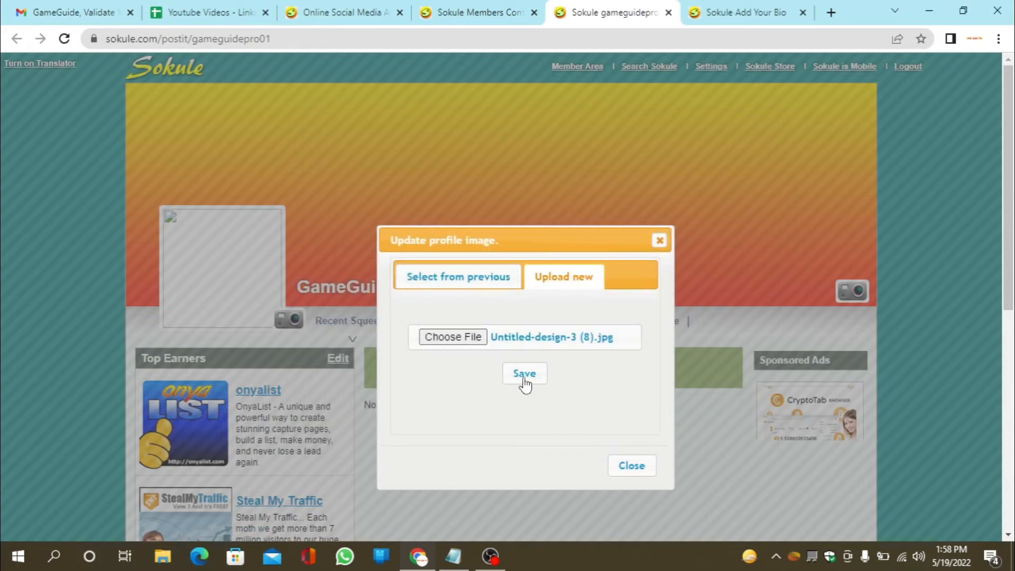
pyautogui.click(524, 373)
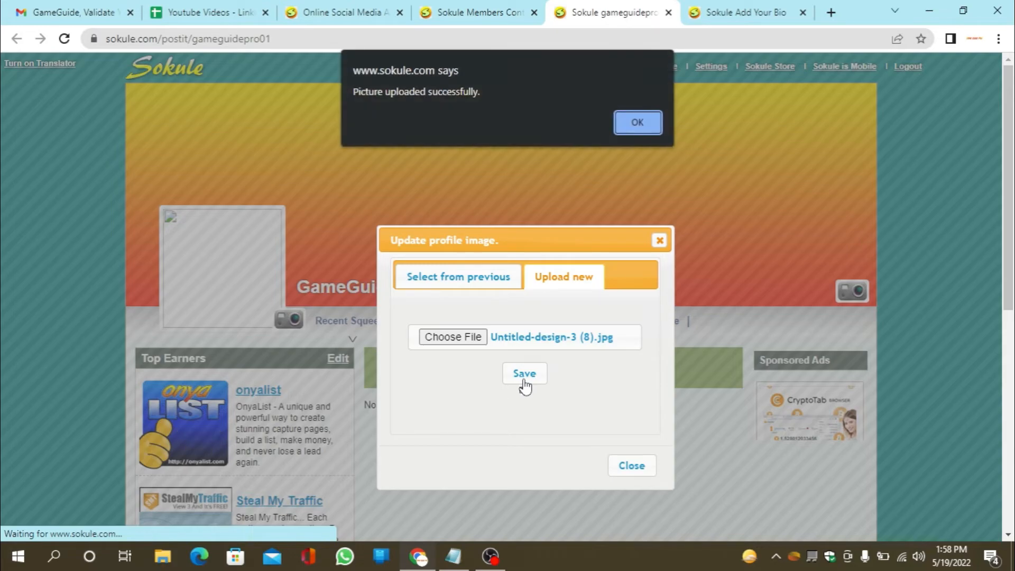
pyautogui.click(637, 123)
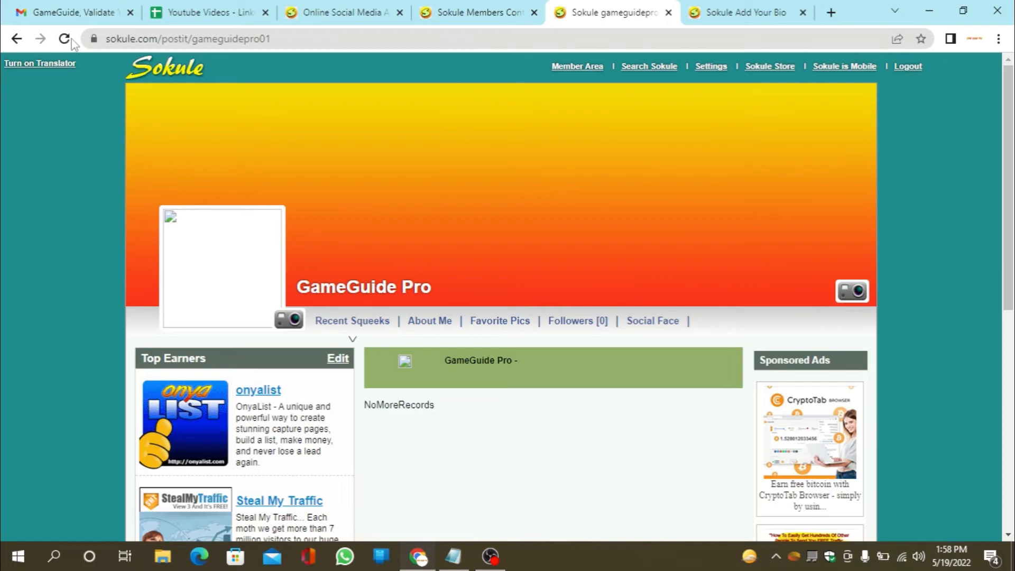
# Close Chrome so the Windows desktop is showing again.
pyautogui.click(63, 39)
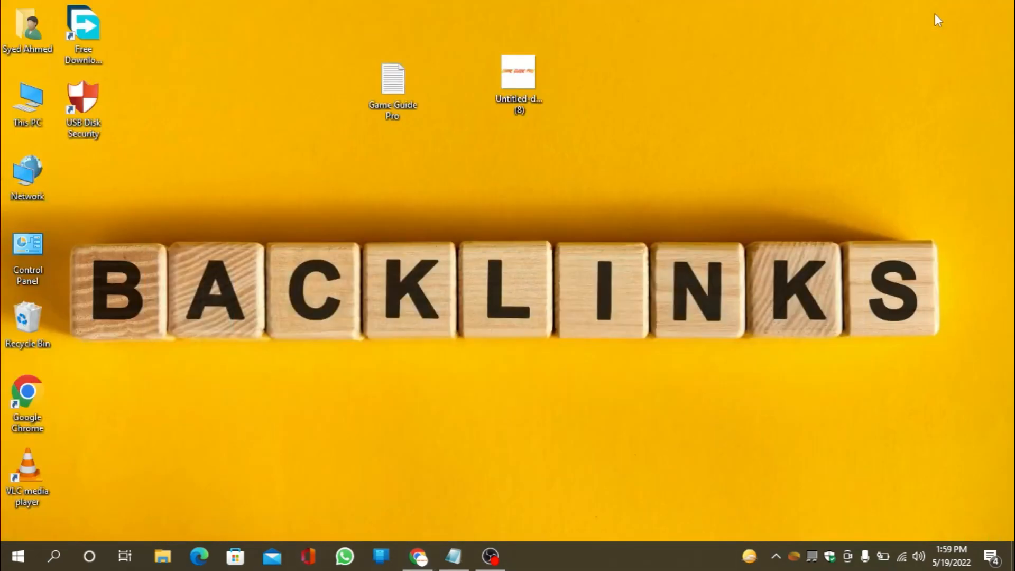
pyautogui.moveTo(701, 183)
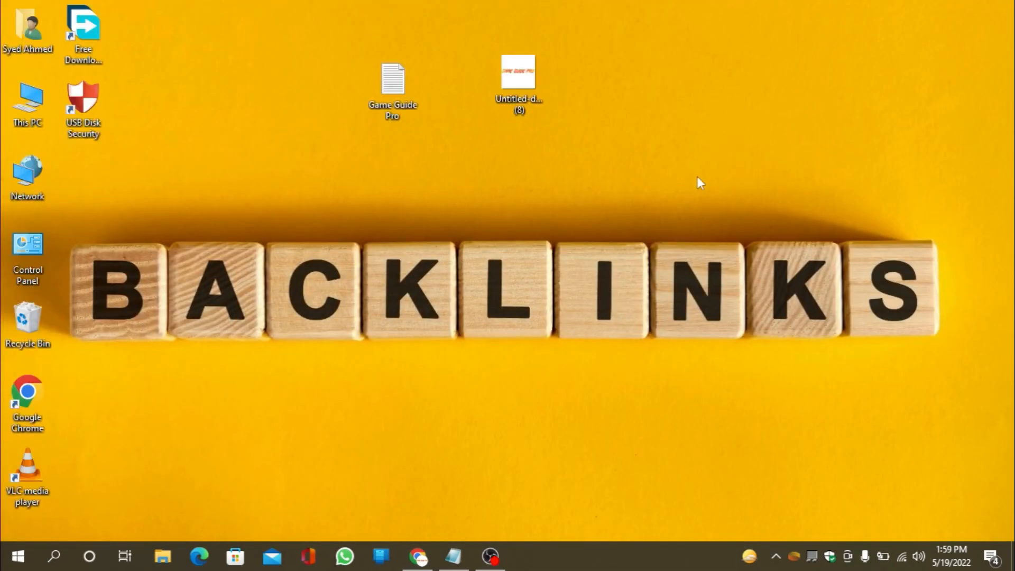